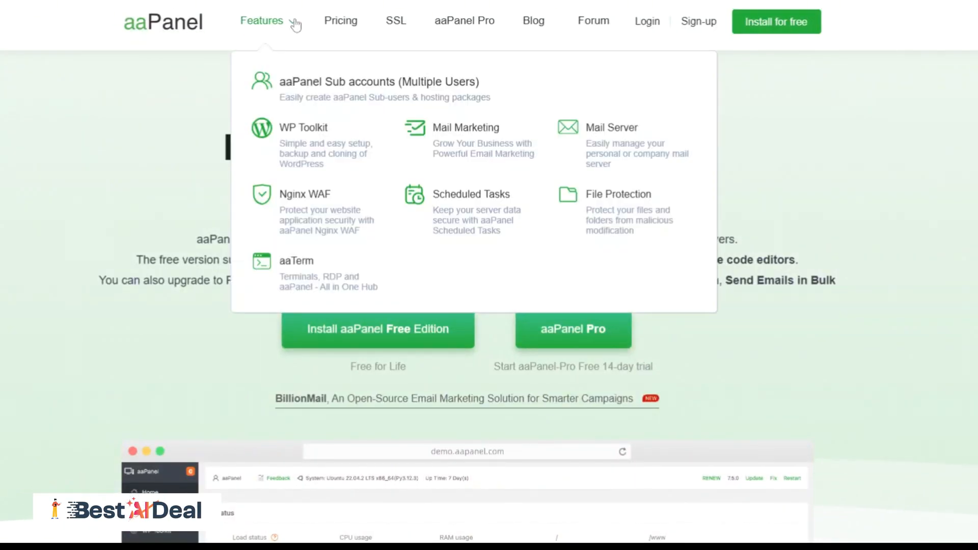
mouse_move(290, 137)
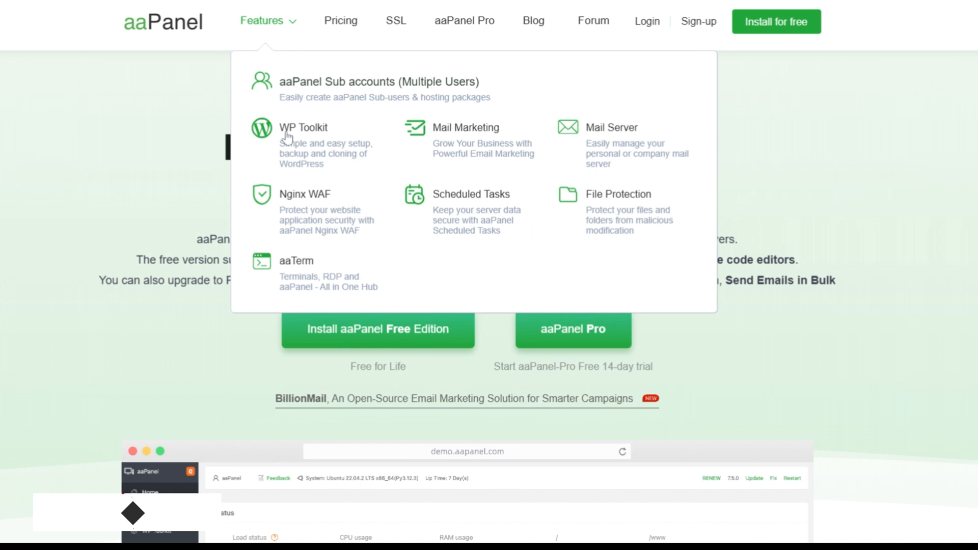
mouse_move(447, 207)
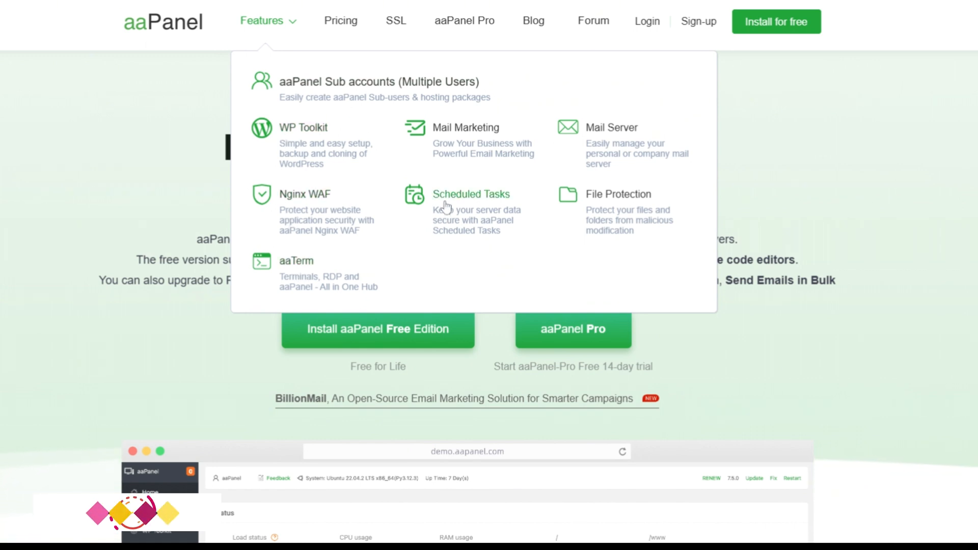
mouse_move(592, 209)
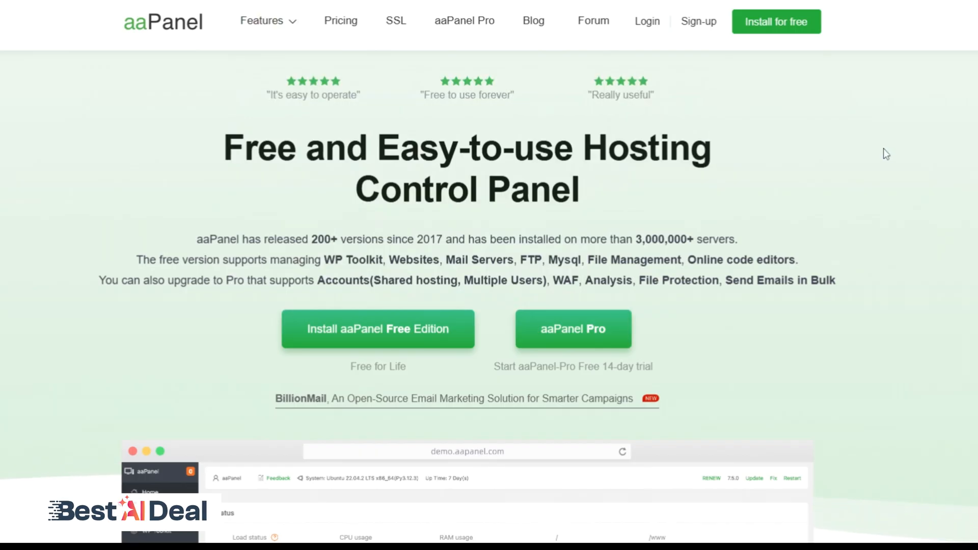
- Highlight the aaPanel homepage headline and scroll down the mail server feature page
drag(222, 147, 563, 191)
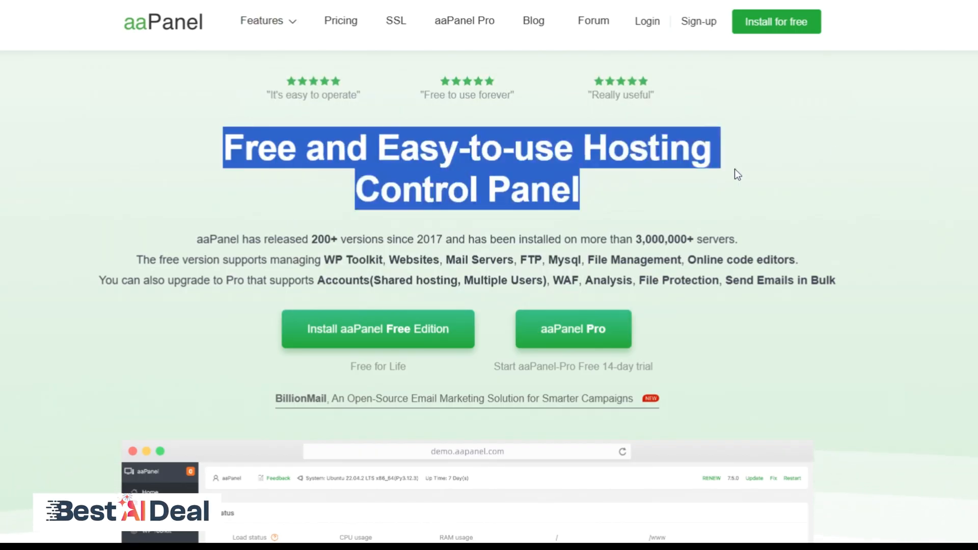
mouse_move(831, 138)
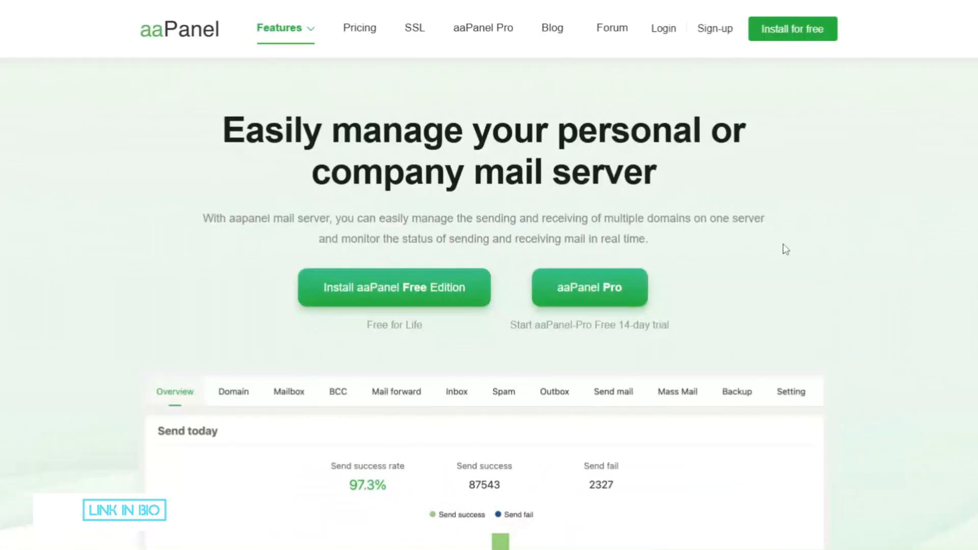
scroll(down, 3)
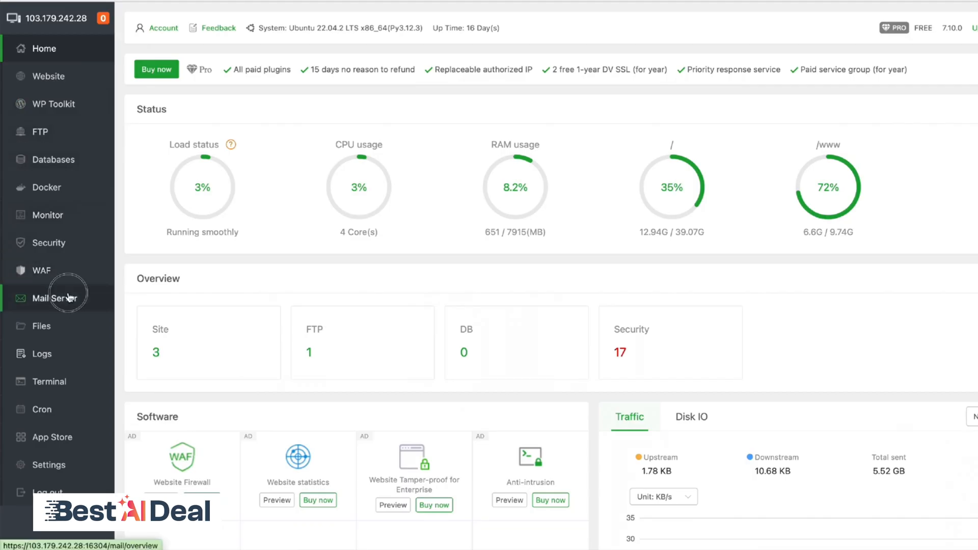
- Open the panel's Mail Server section and choose Register for free now in the login notice
click(55, 298)
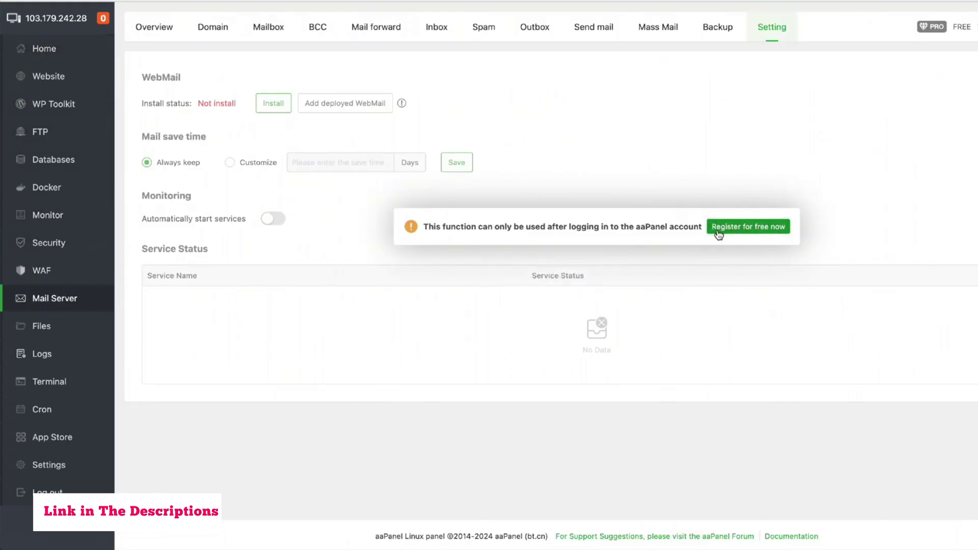
click(748, 227)
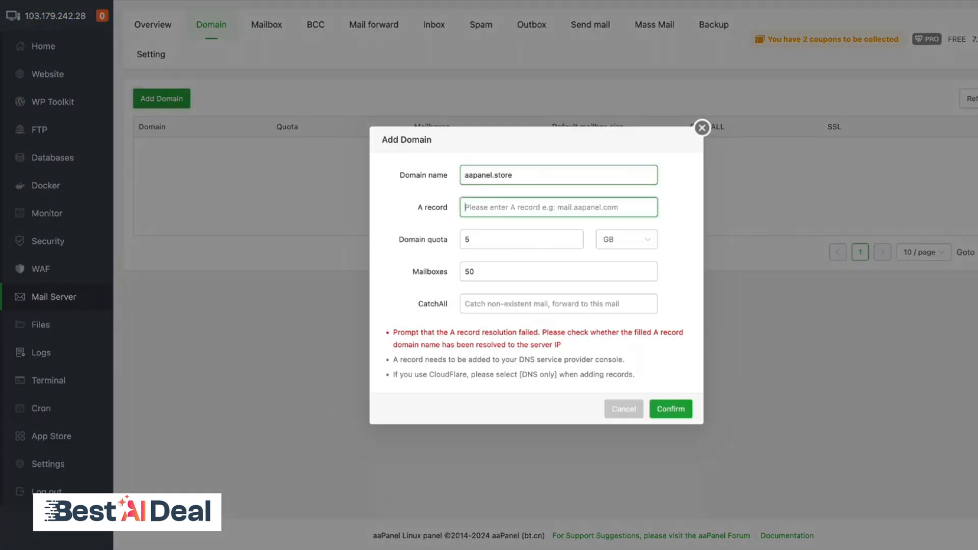
- Confirm adding aapanel.store as a mail domain and open its DNS records
click(670, 409)
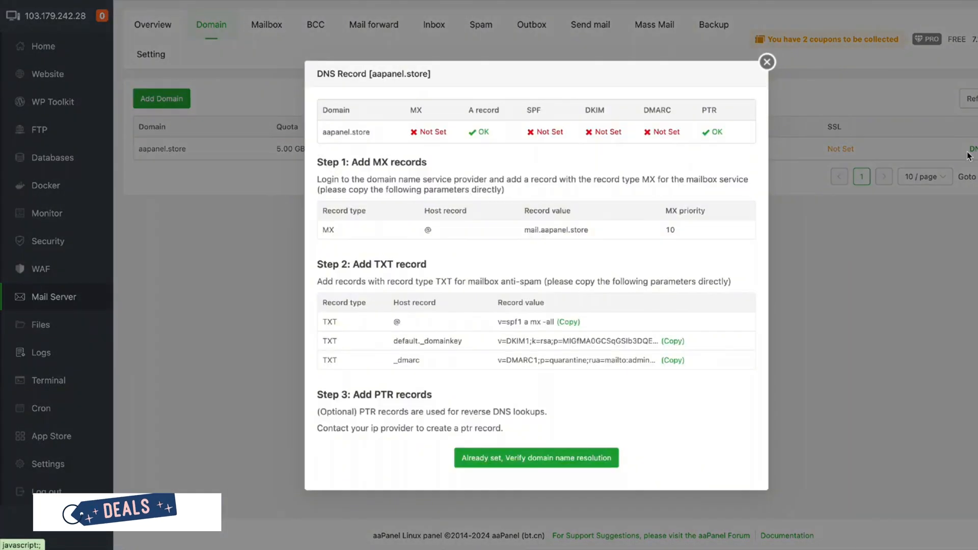
double_click(556, 230)
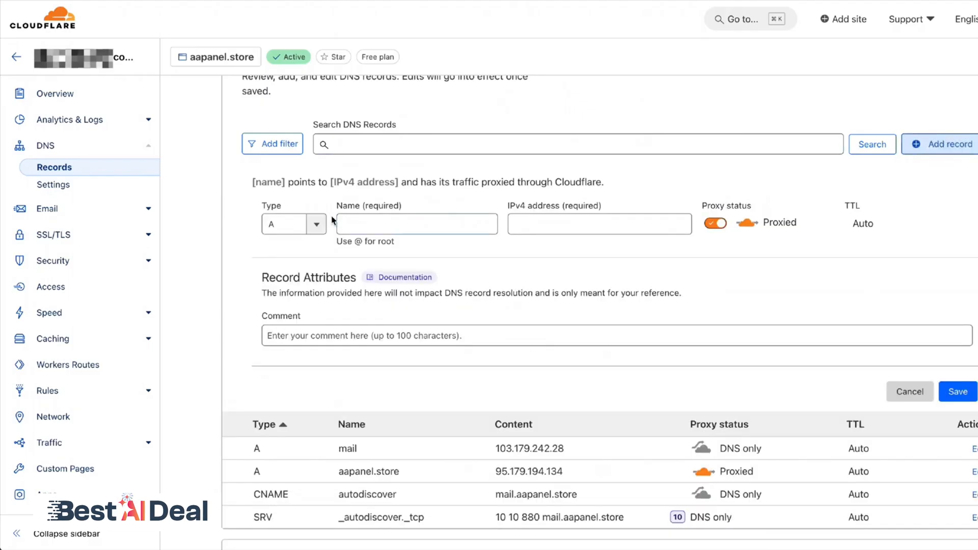
- Save MX and DMARC TXT records in Cloudflare, then close aaPanel's all-OK DNS check
click(294, 224)
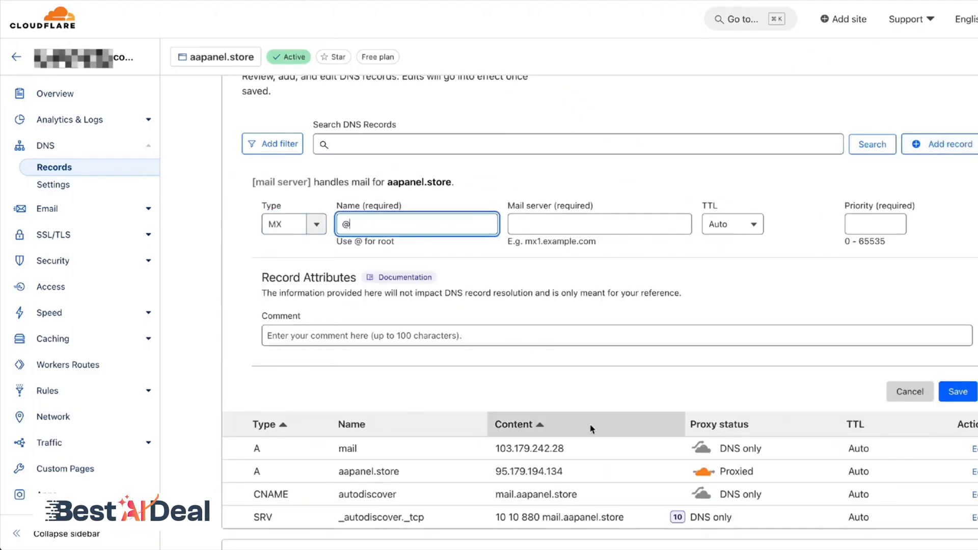
click(959, 392)
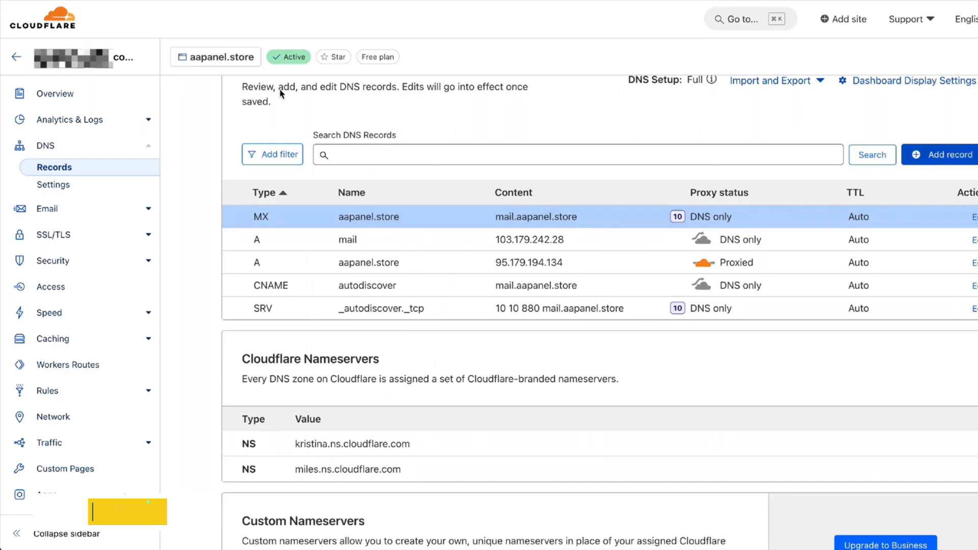
click(946, 155)
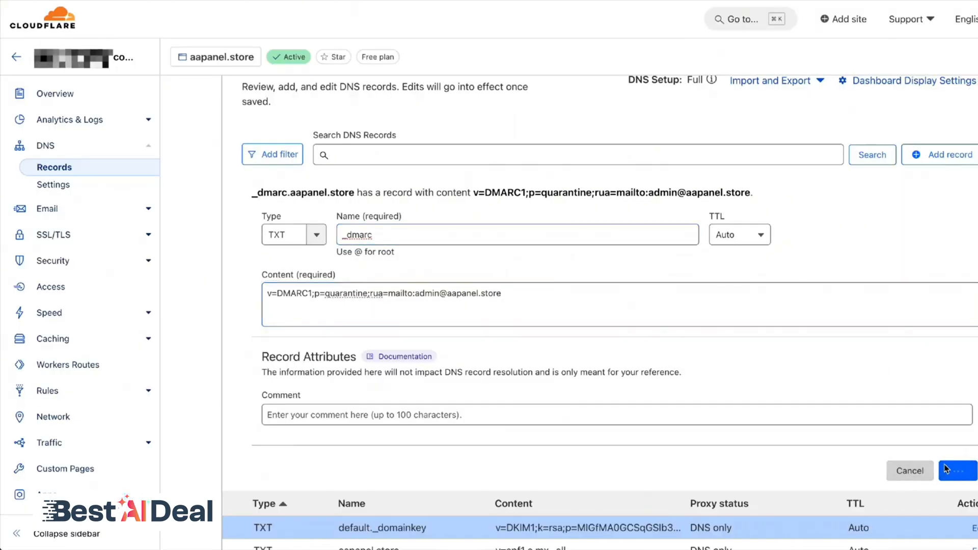
click(957, 471)
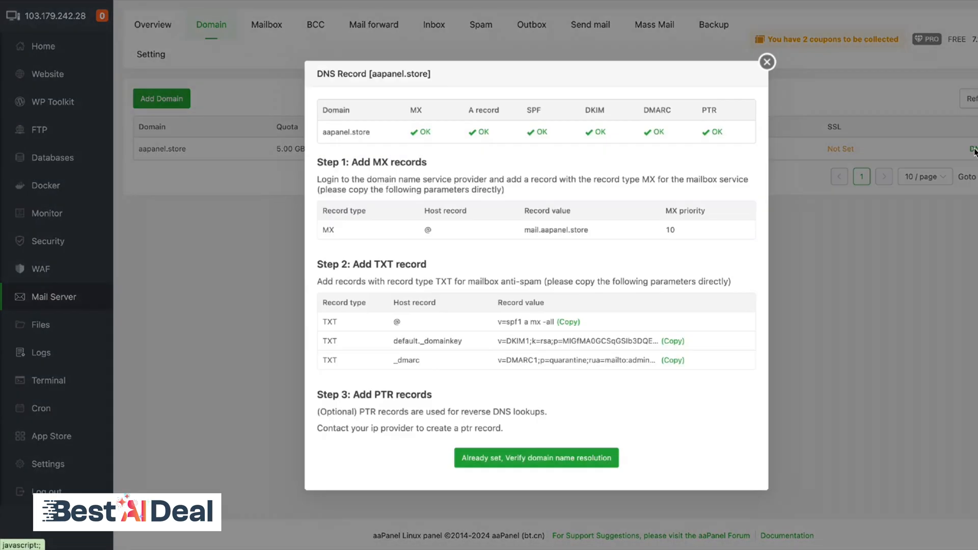
click(766, 61)
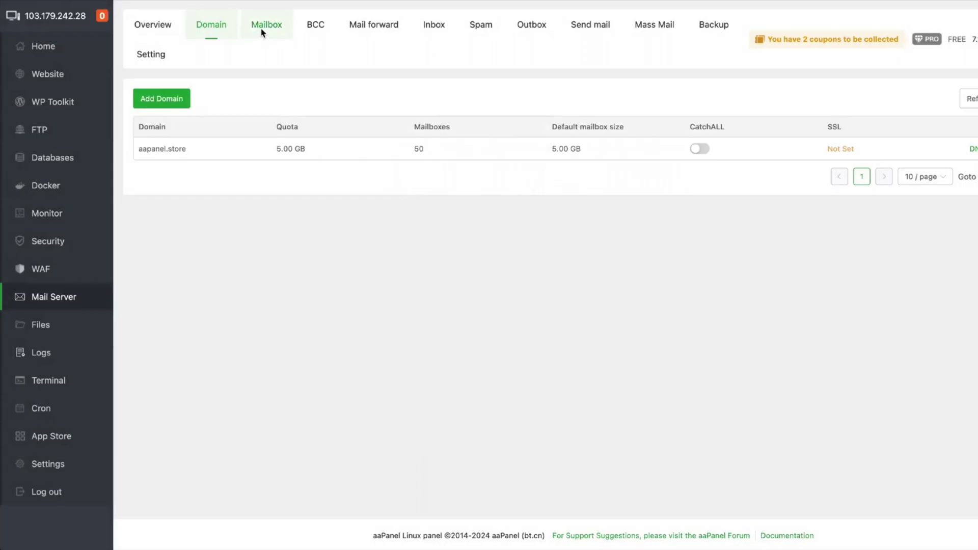
- In the mailbox list, enter hello as the new mailbox's name
click(266, 25)
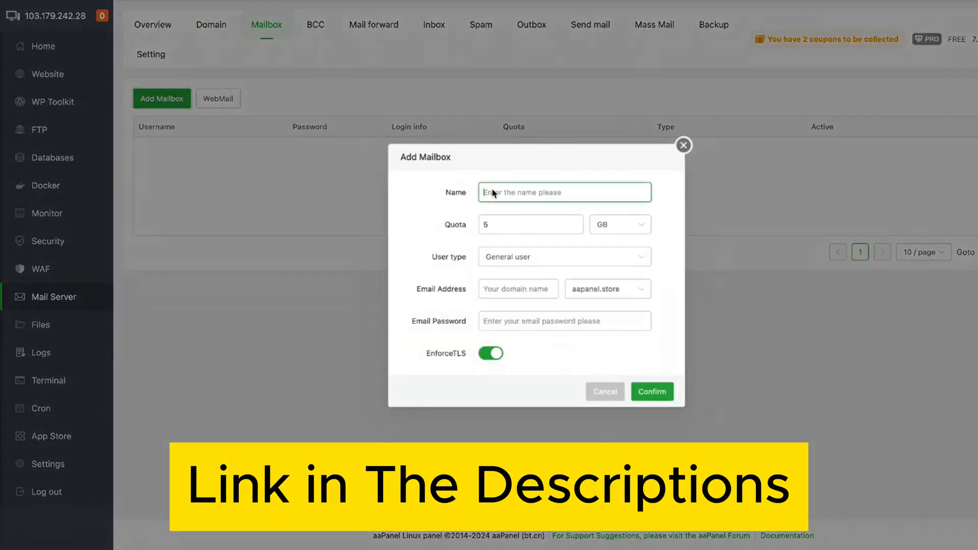
text(hello)
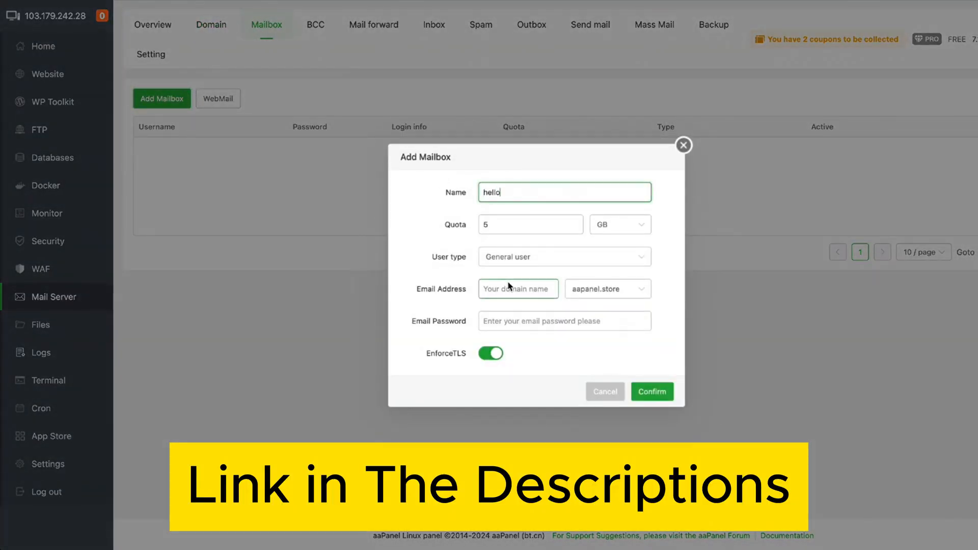